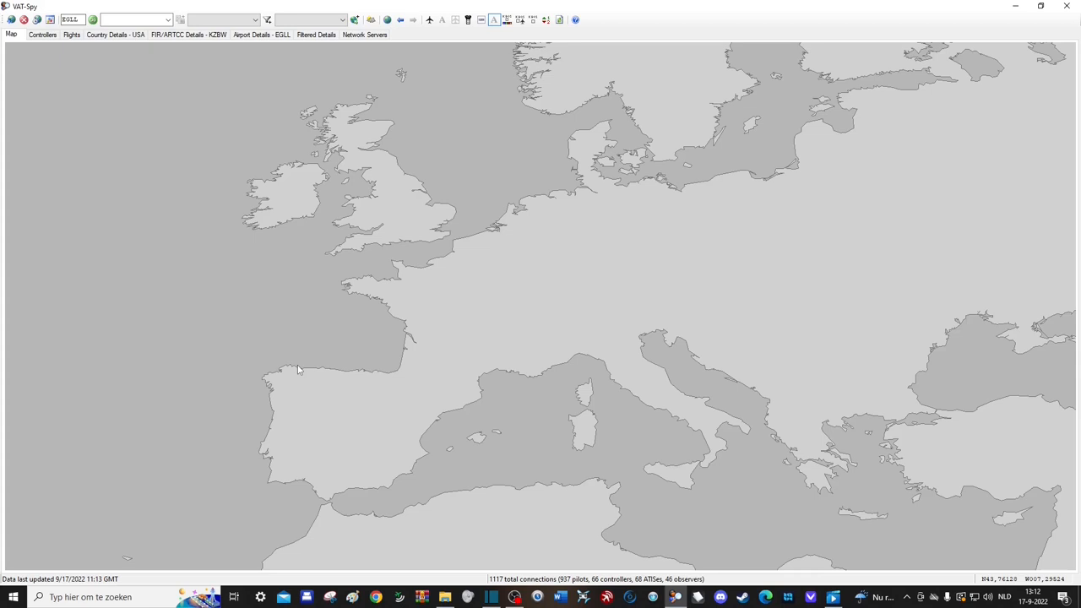
mouse_move(311, 395)
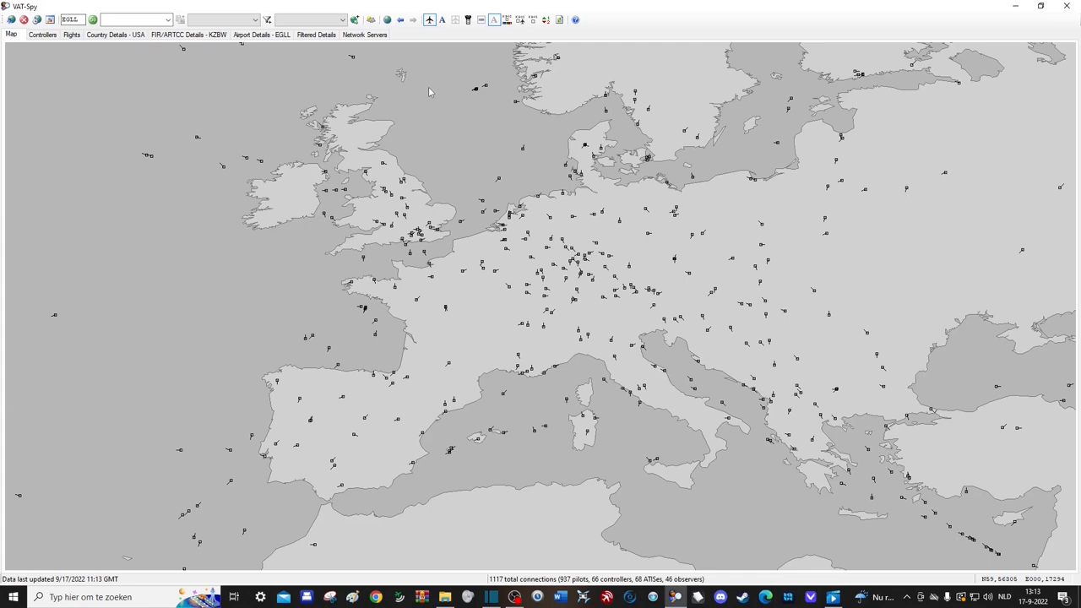
Toggle flight callsign labels on and off, then show active ATC sectors and airport circles on the Europe map.
click(454, 20)
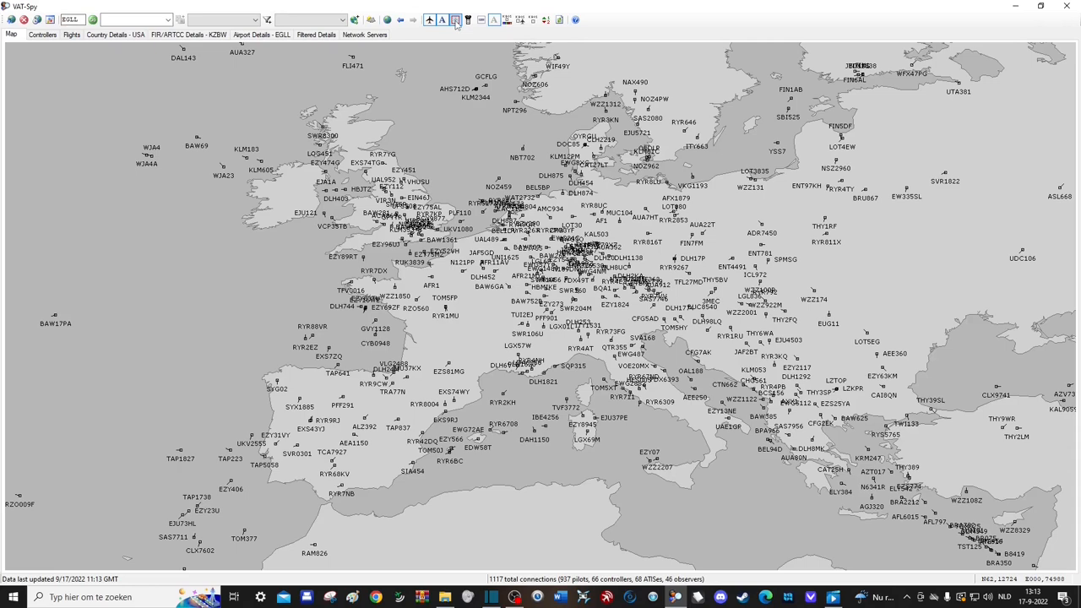
click(466, 20)
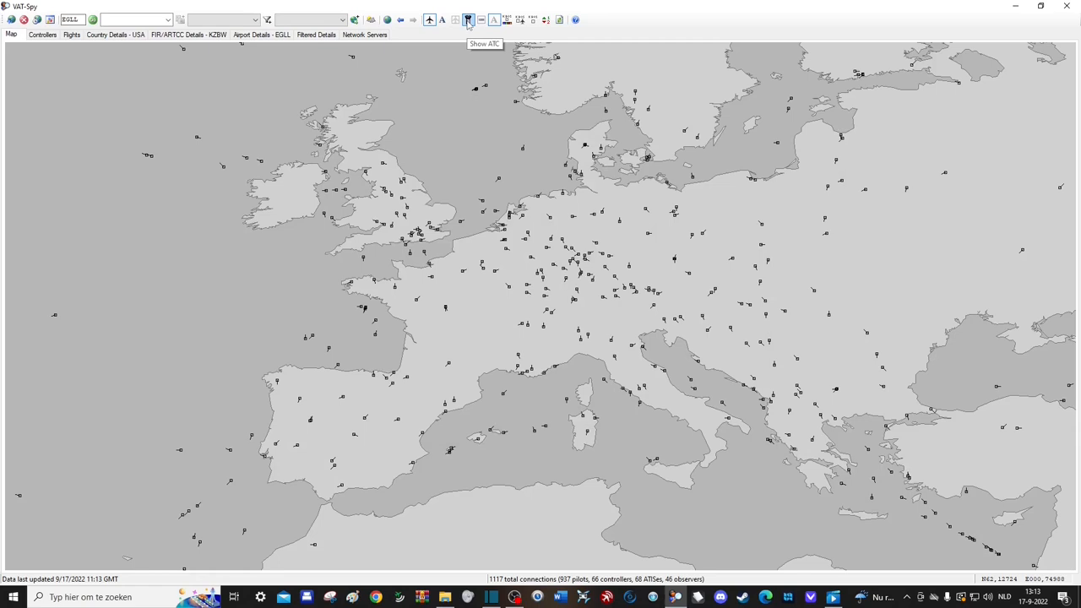
click(467, 21)
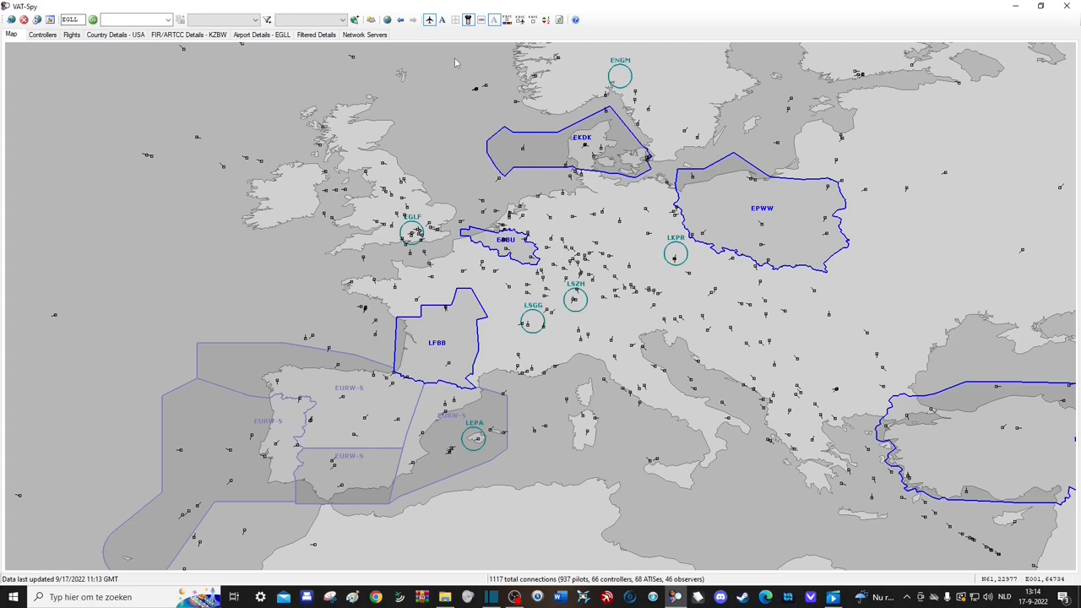
Toggle FIR/ARTCC boundaries on and off, mark staffed airports with controller badges and enable ICAO code labels.
click(480, 20)
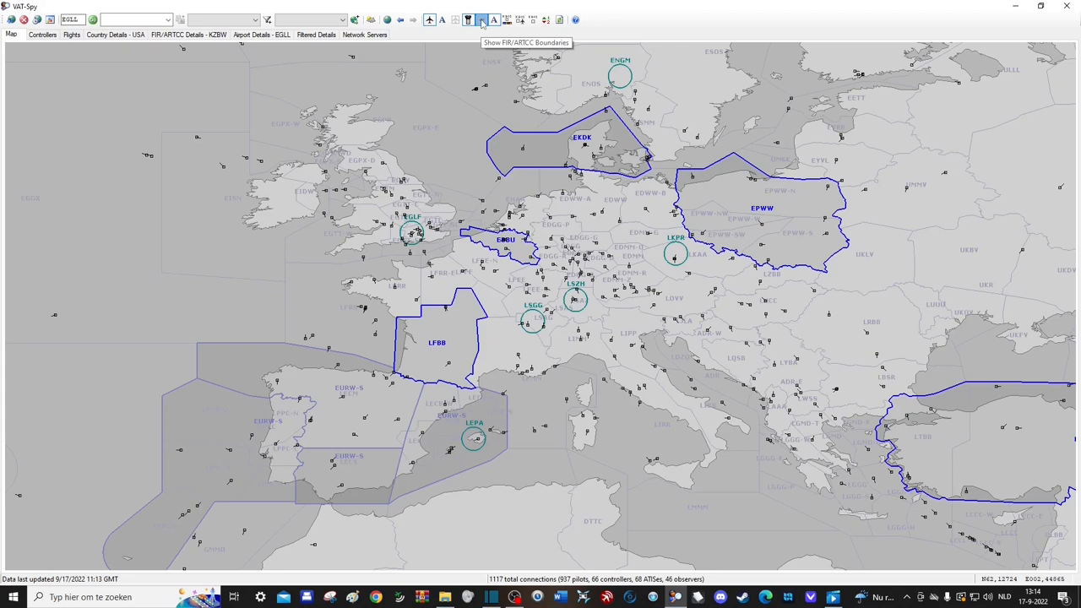
click(480, 20)
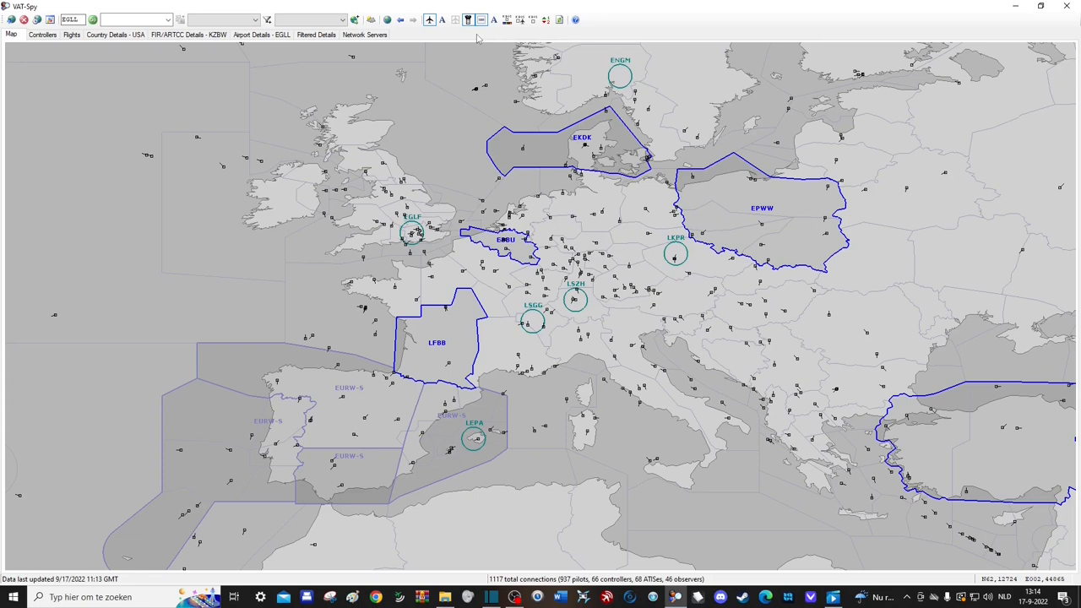
click(507, 20)
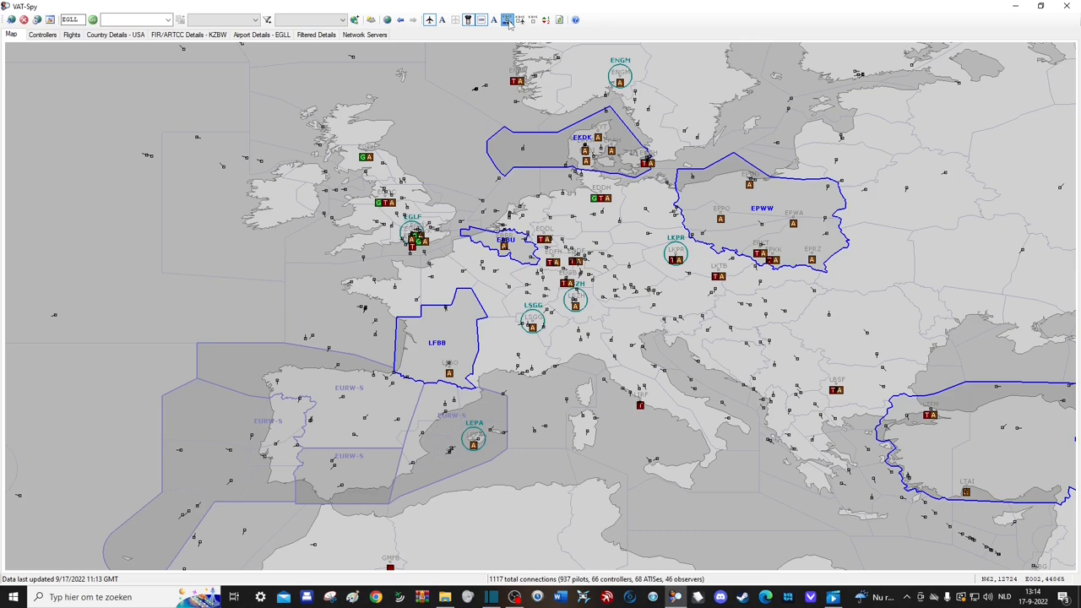
mouse_move(520, 21)
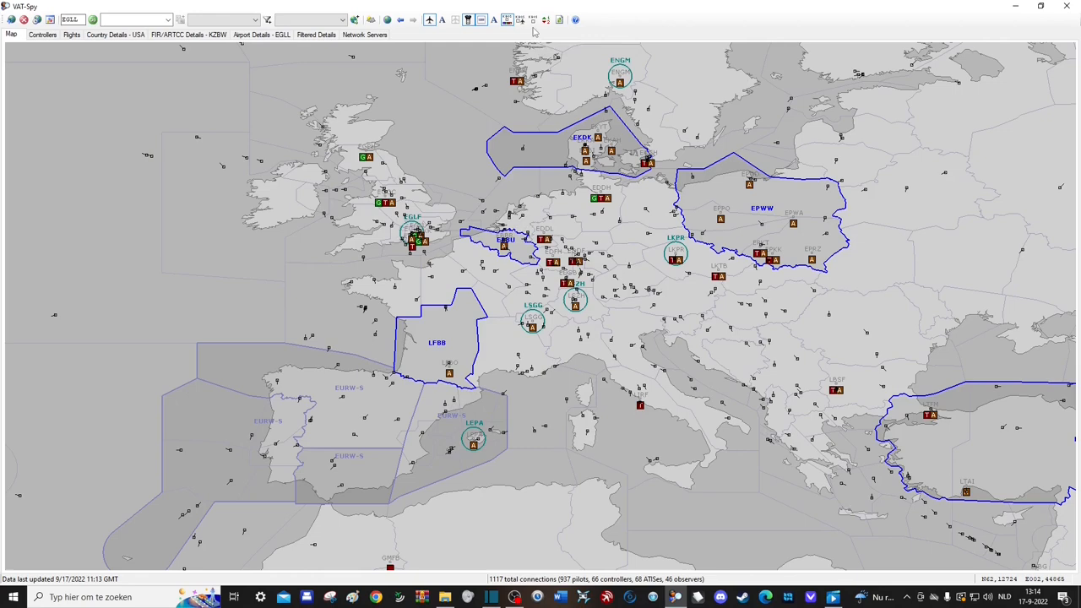
click(520, 20)
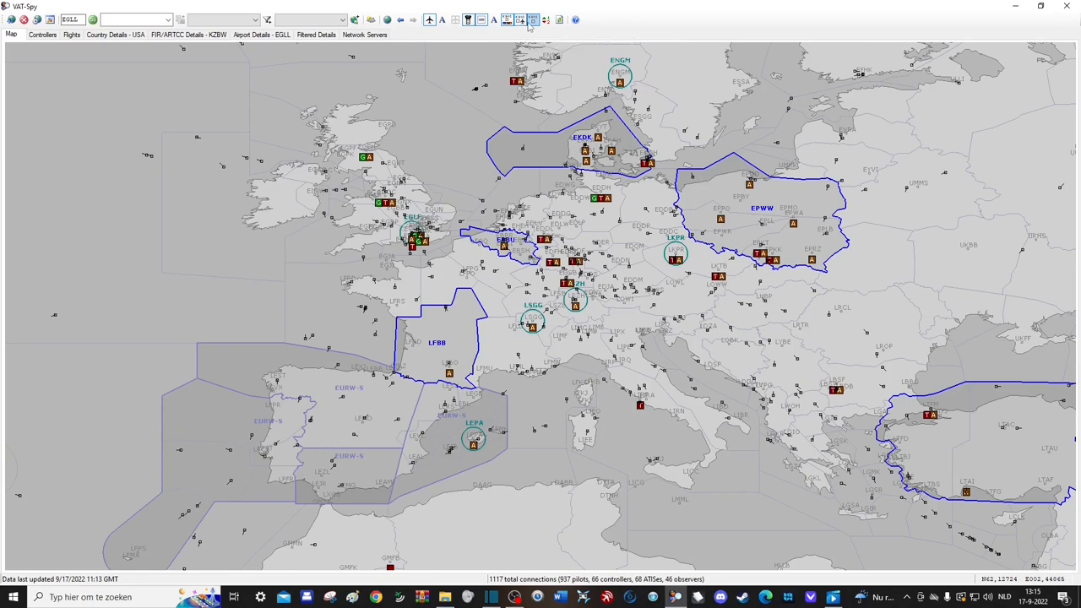
Show arrival and departure counts at airports and zoom the map out to the whole world.
click(545, 20)
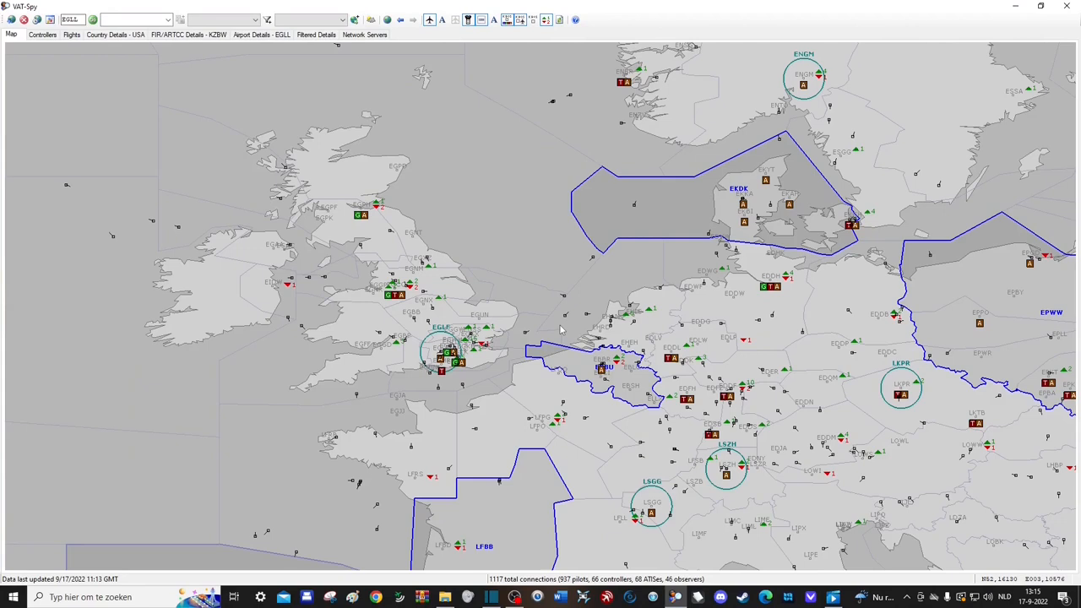
mouse_move(521, 270)
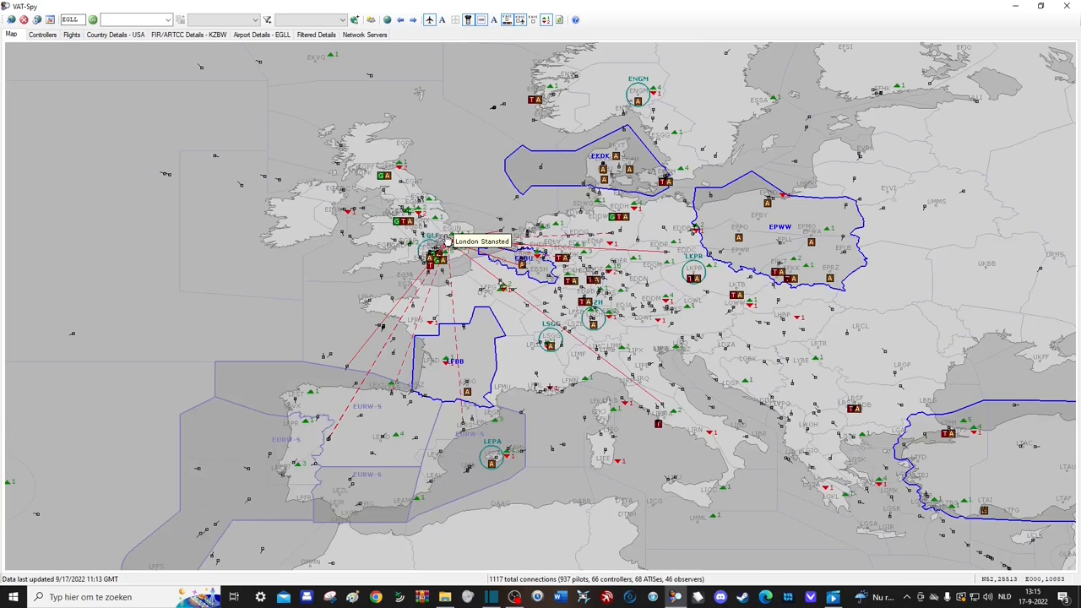
click(387, 21)
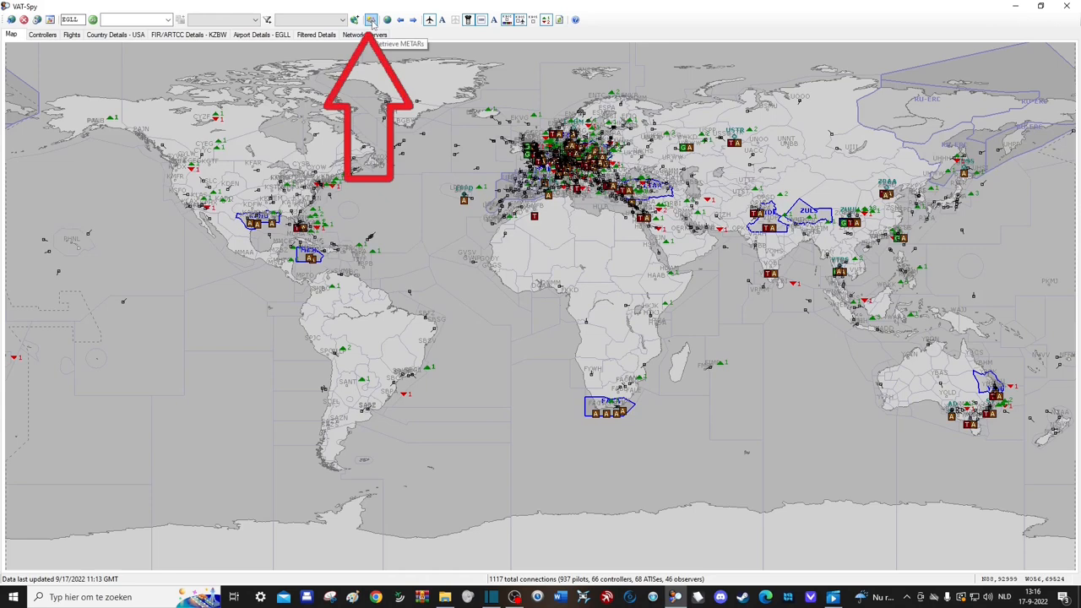
Fetch the current METAR weather report for EBBR (Brussels) in the METARs lookup.
click(372, 20)
text(EBBR)
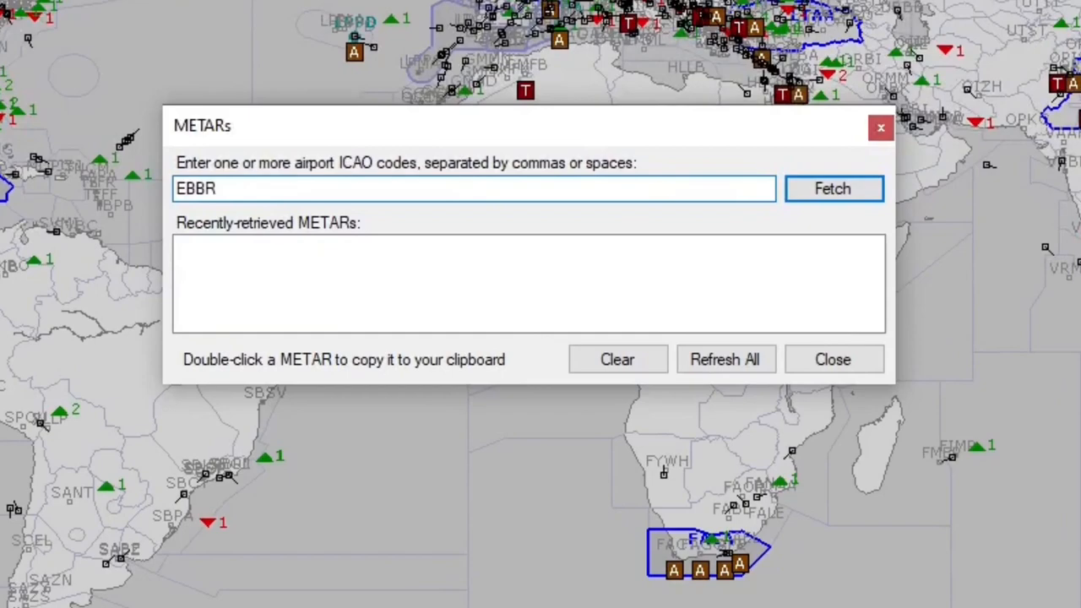
click(831, 189)
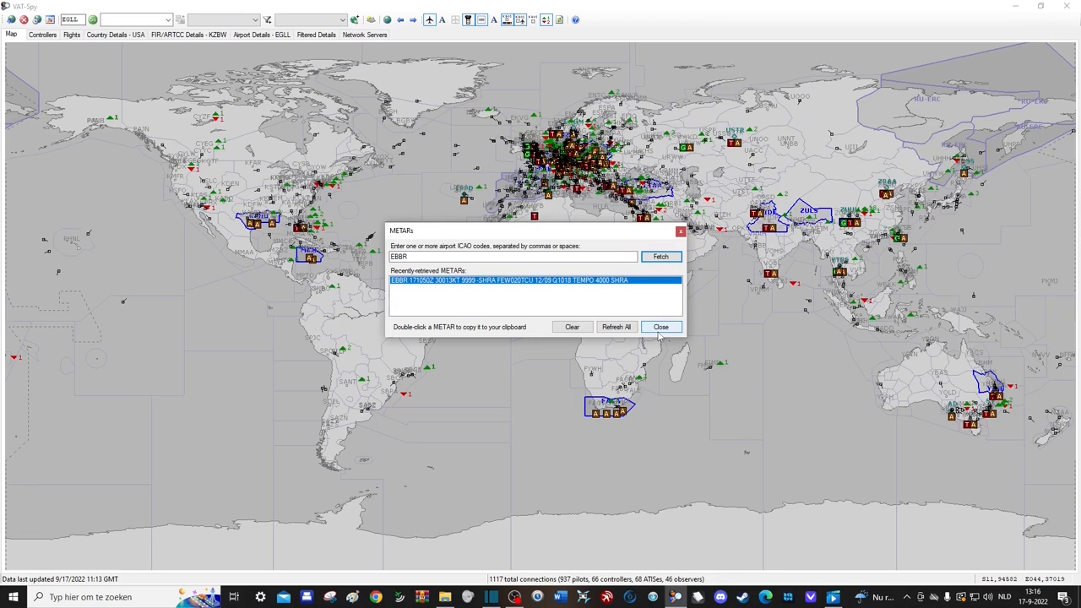
Close the METARs window, save the map view as bookmark 'Europe' and jump to it.
click(660, 327)
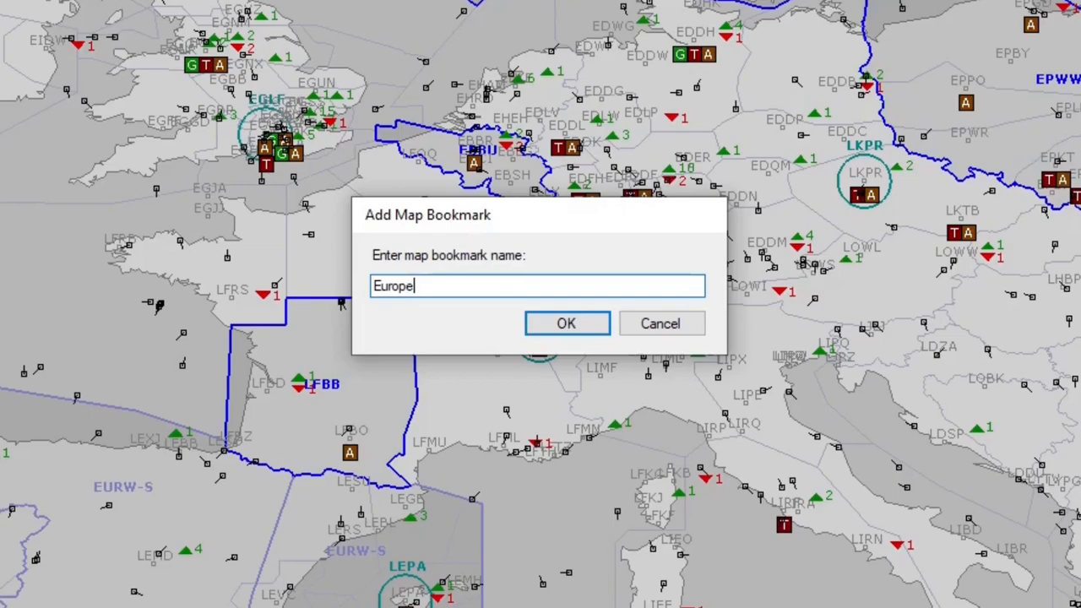
click(566, 324)
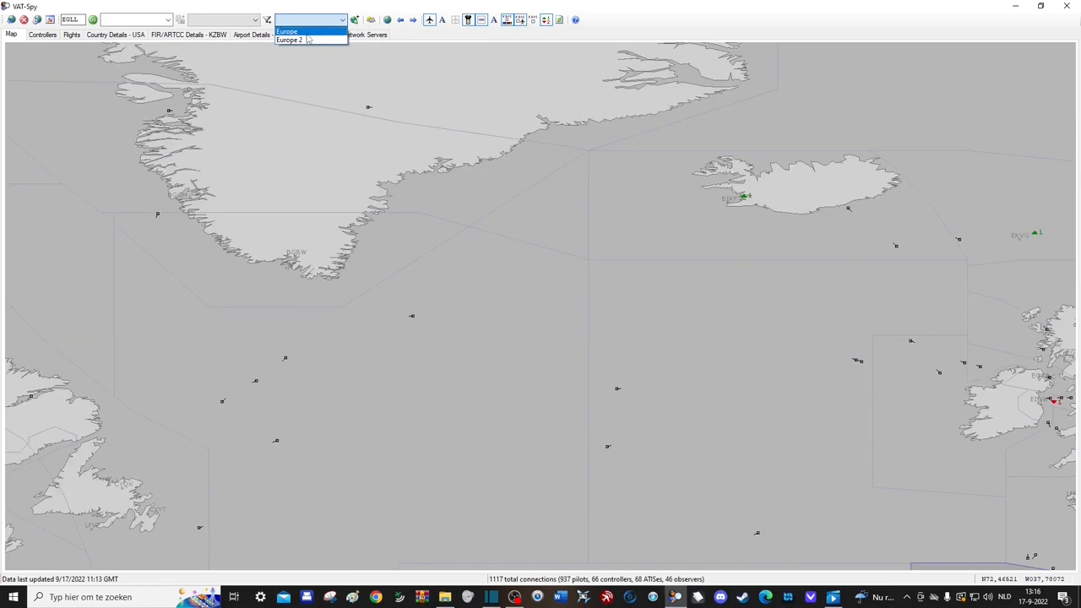
click(291, 40)
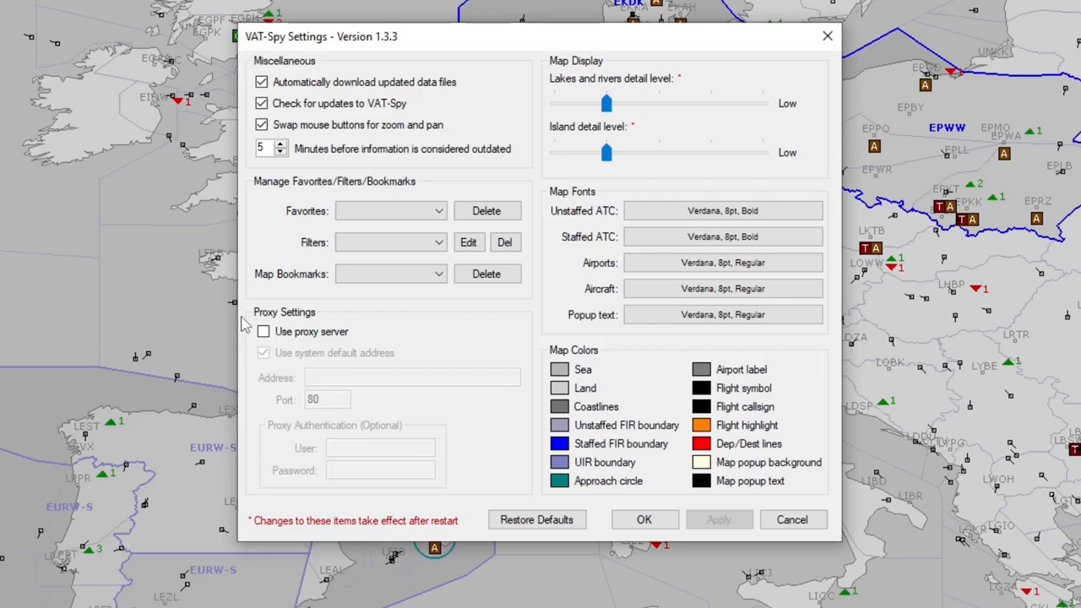
Uncheck 'Swap mouse buttons for zoom and pan' in Settings and apply the change.
click(262, 125)
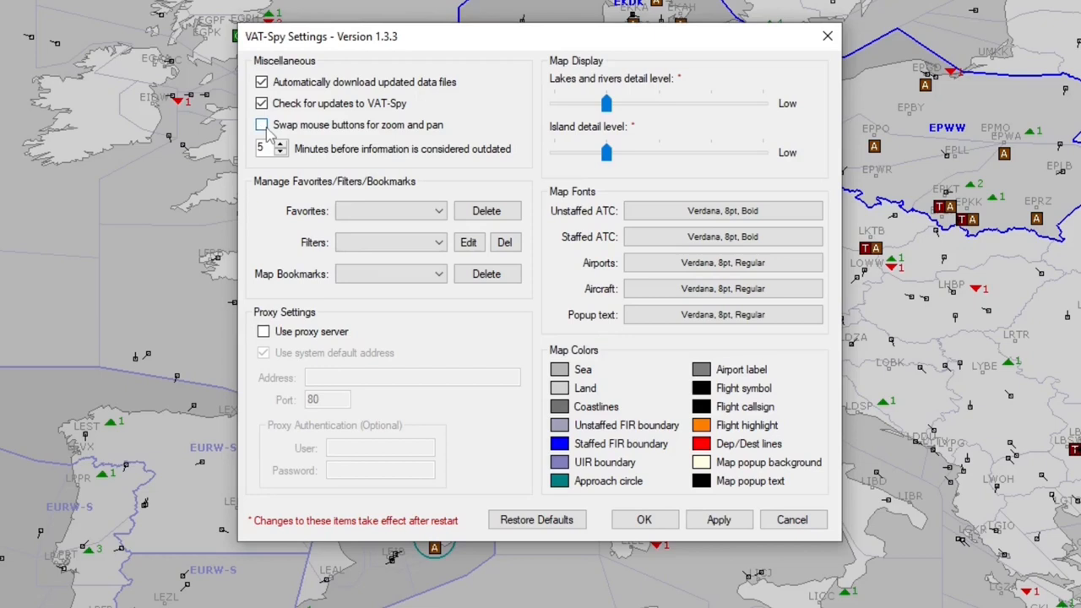
click(262, 125)
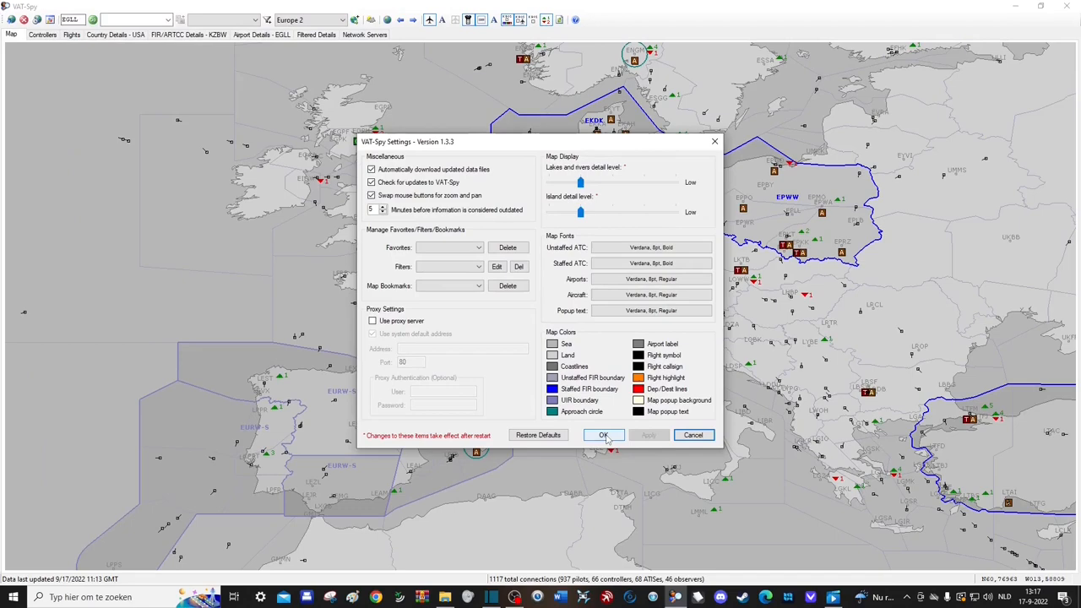
Close Settings with OK so the Europe map refreshes with the latest network data.
click(604, 436)
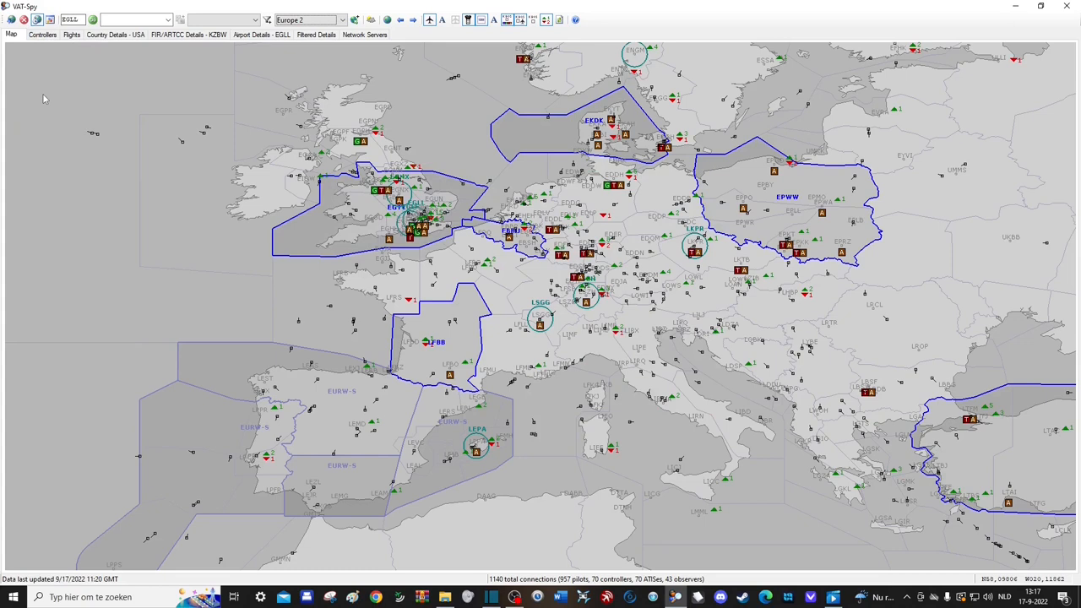
mouse_move(44, 71)
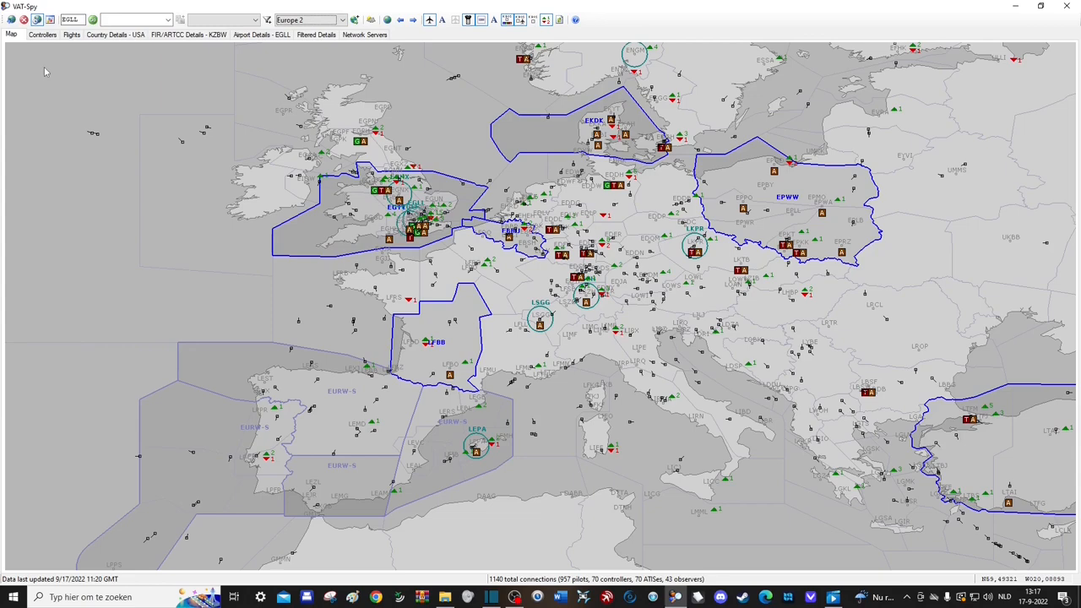
Review the Controllers tab's active controllers and observers, then show the full Flights table.
click(42, 34)
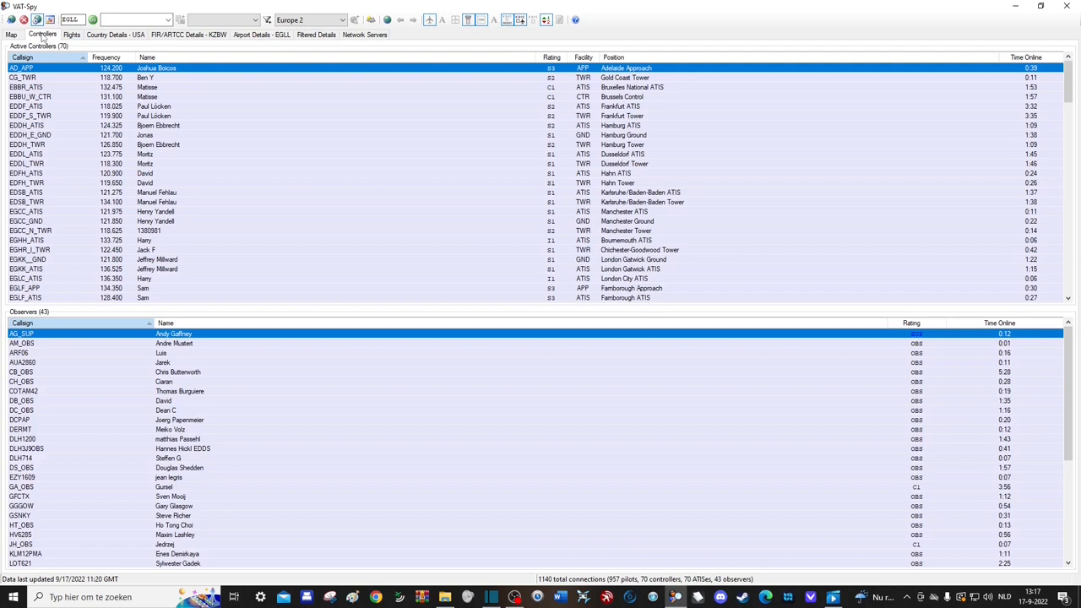
mouse_move(902, 201)
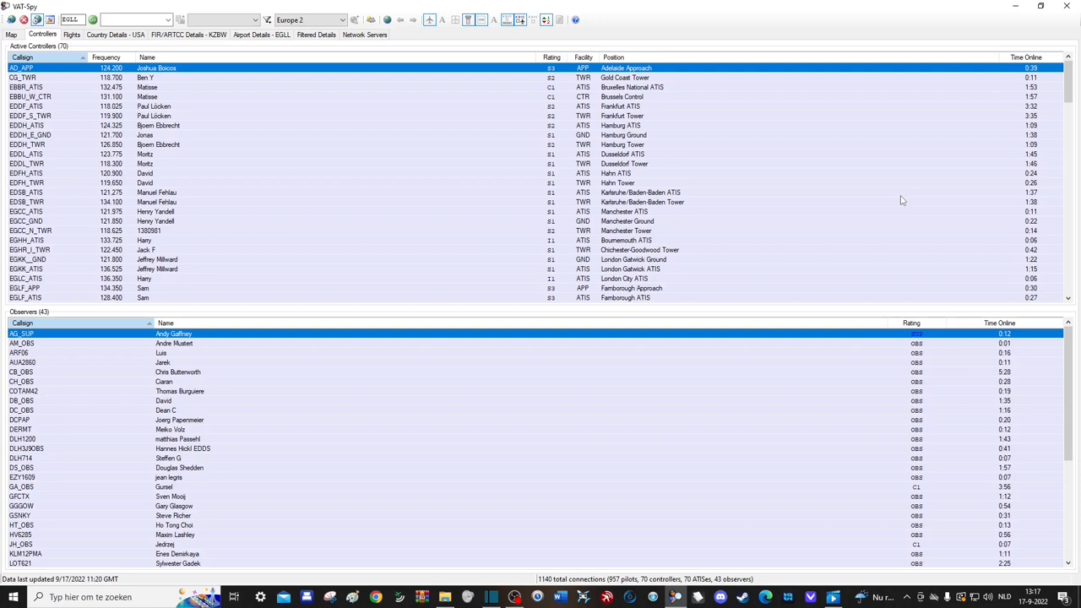
mouse_move(899, 206)
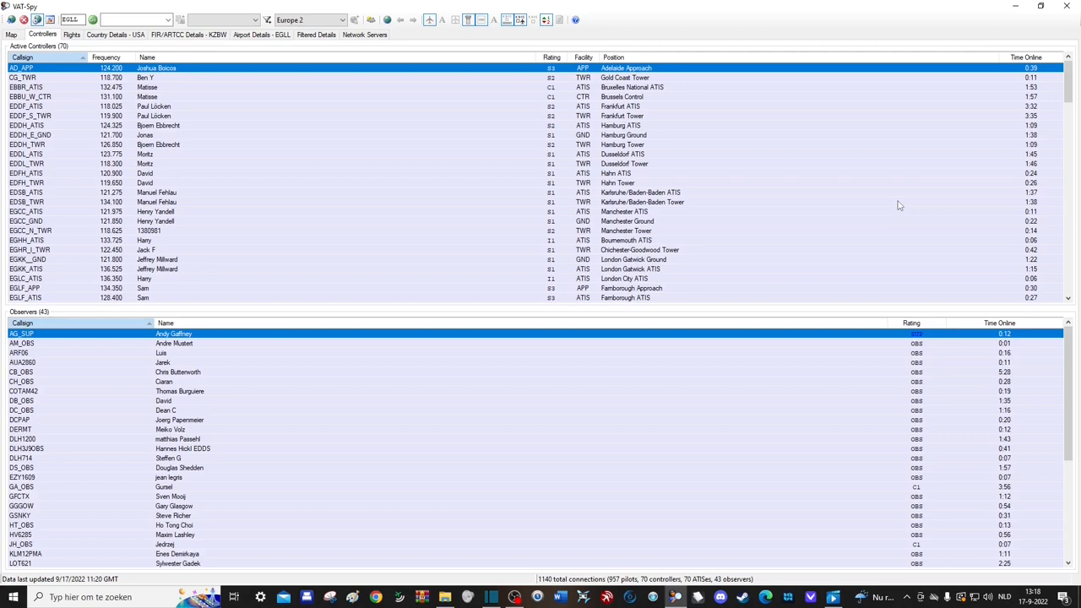
click(71, 34)
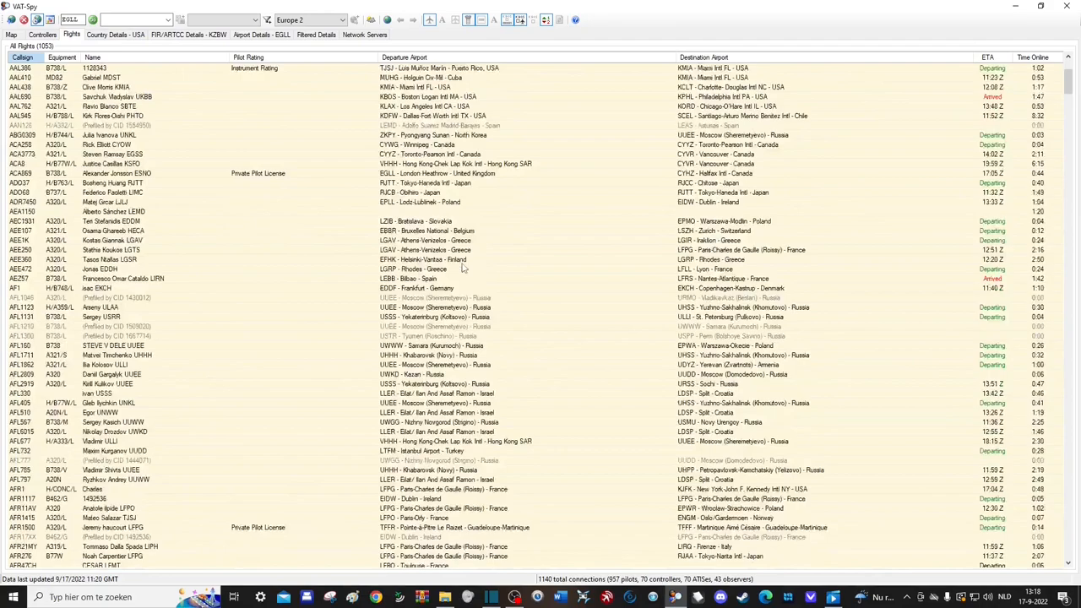
View FIR/ARTCC Details - KZBW and Airport Details - EGLL, ending on the empty Filtered Details table.
click(105, 34)
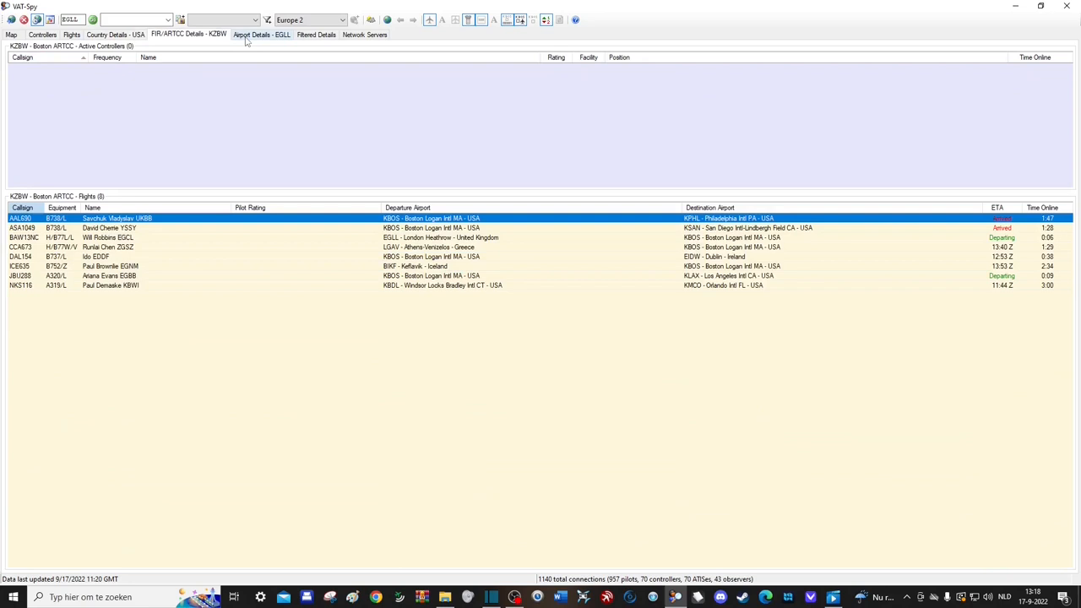
click(253, 34)
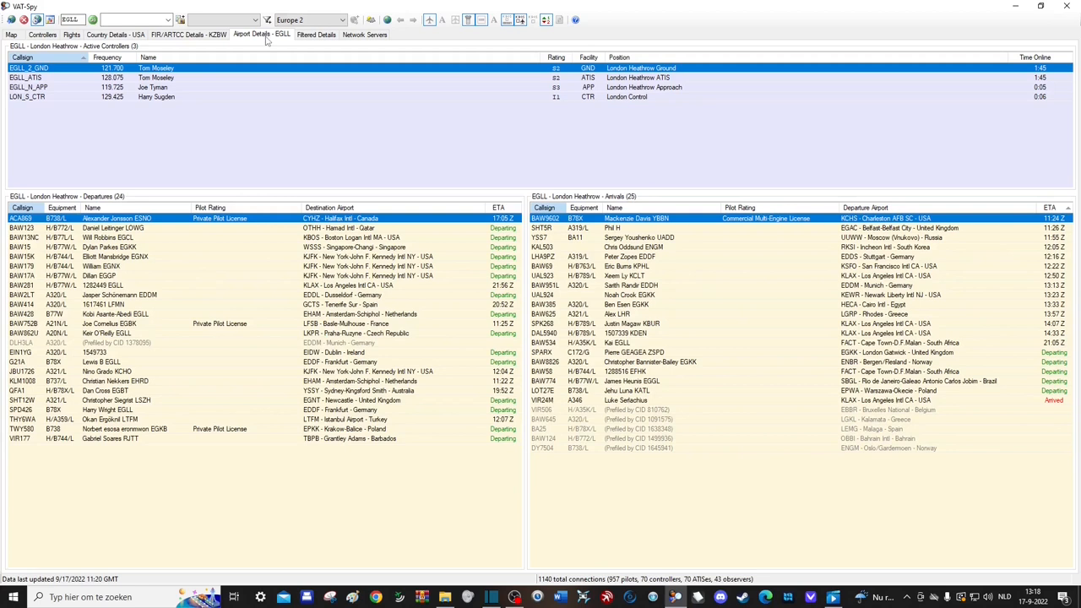
click(316, 34)
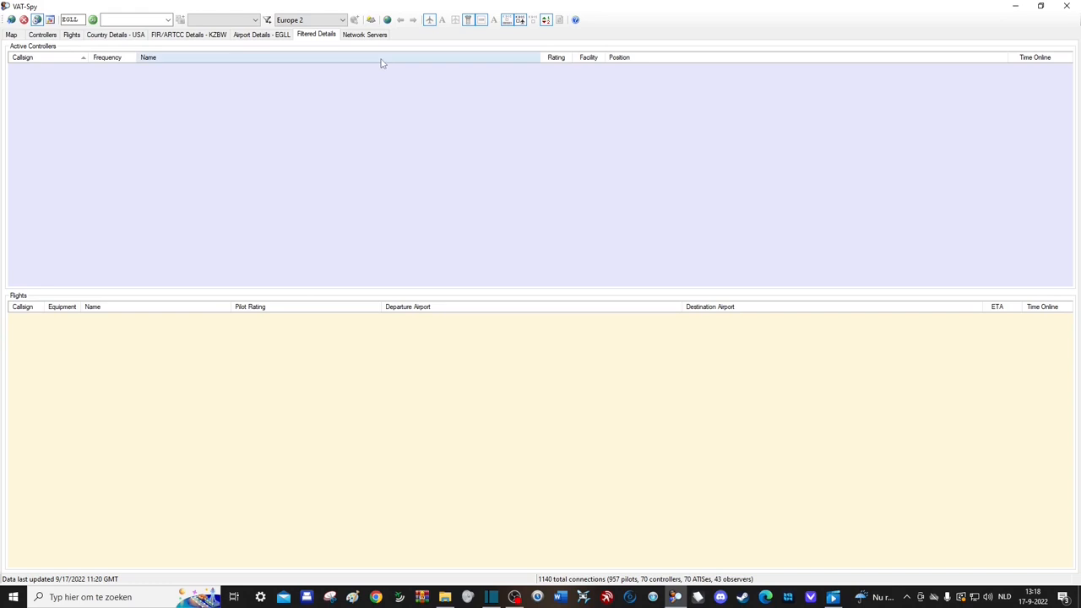
Ping the Singapore, UK and Germany servers in Network Servers, then return to the live traffic map.
click(365, 34)
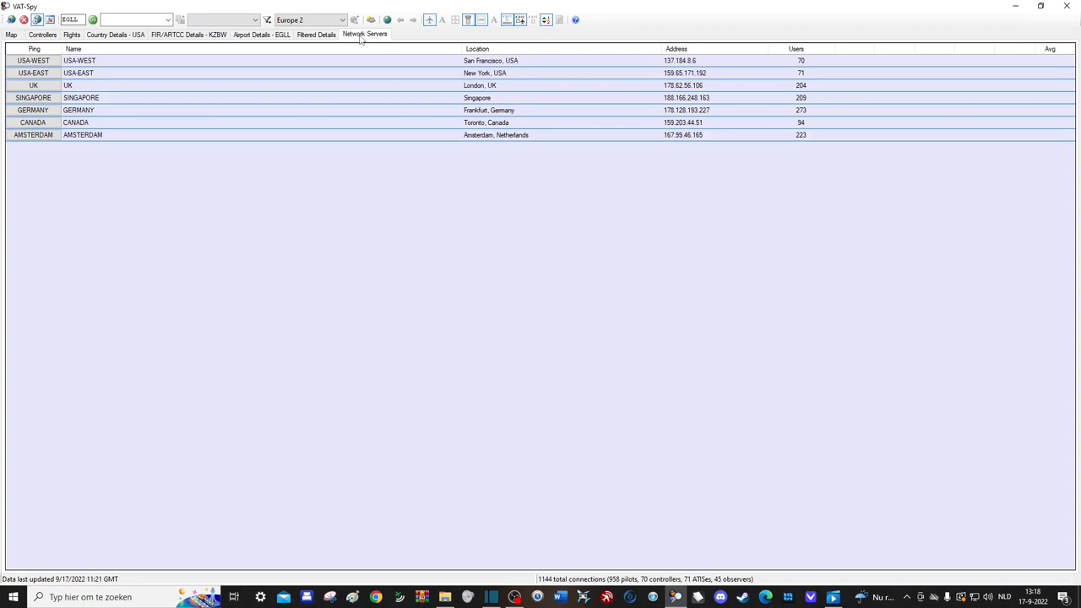
click(34, 84)
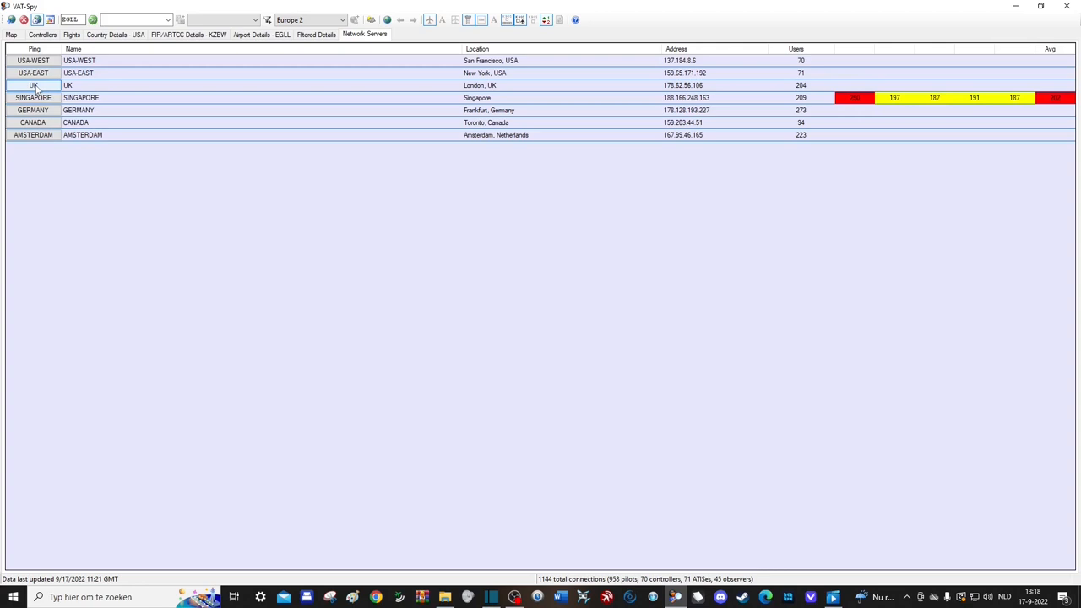
click(34, 84)
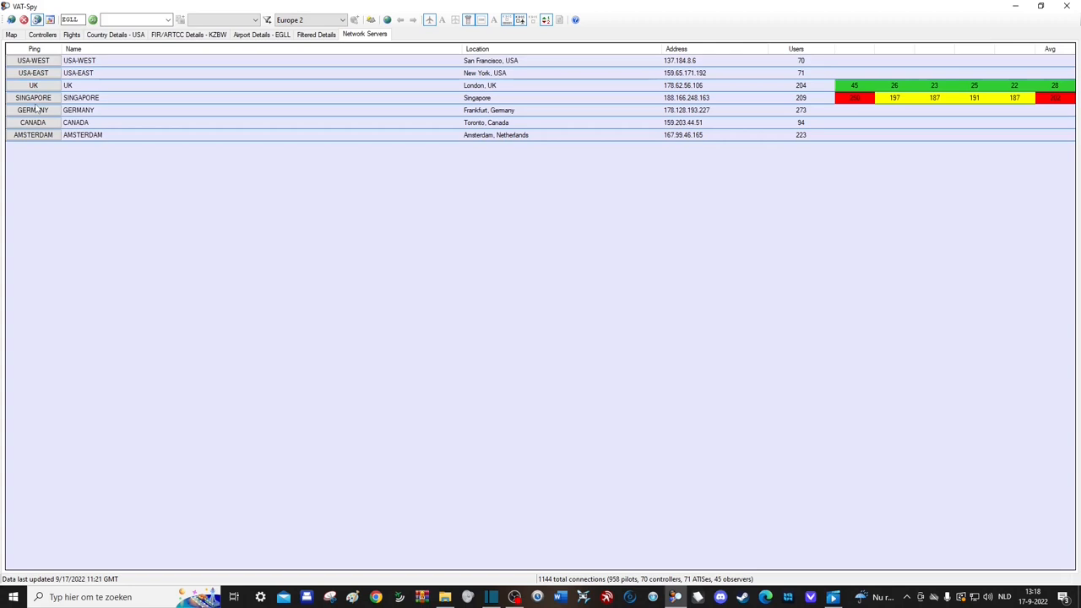
click(33, 110)
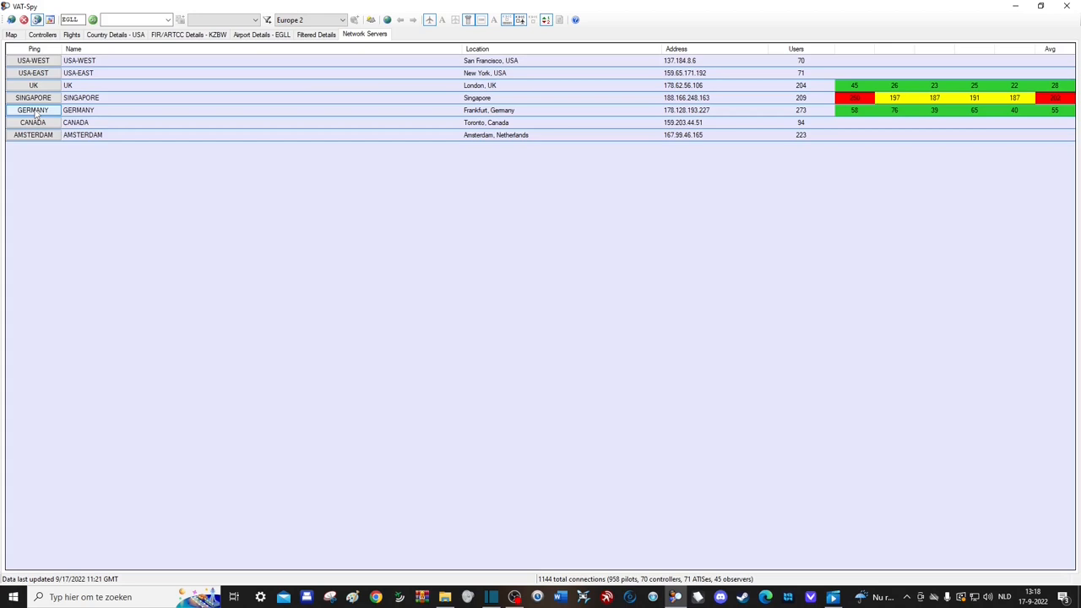
click(10, 33)
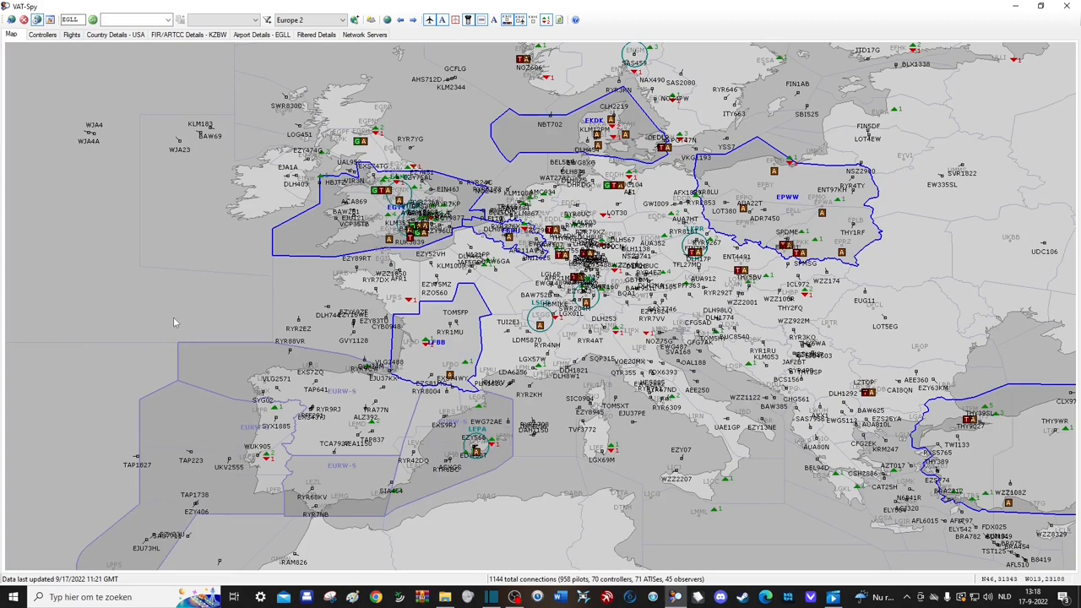